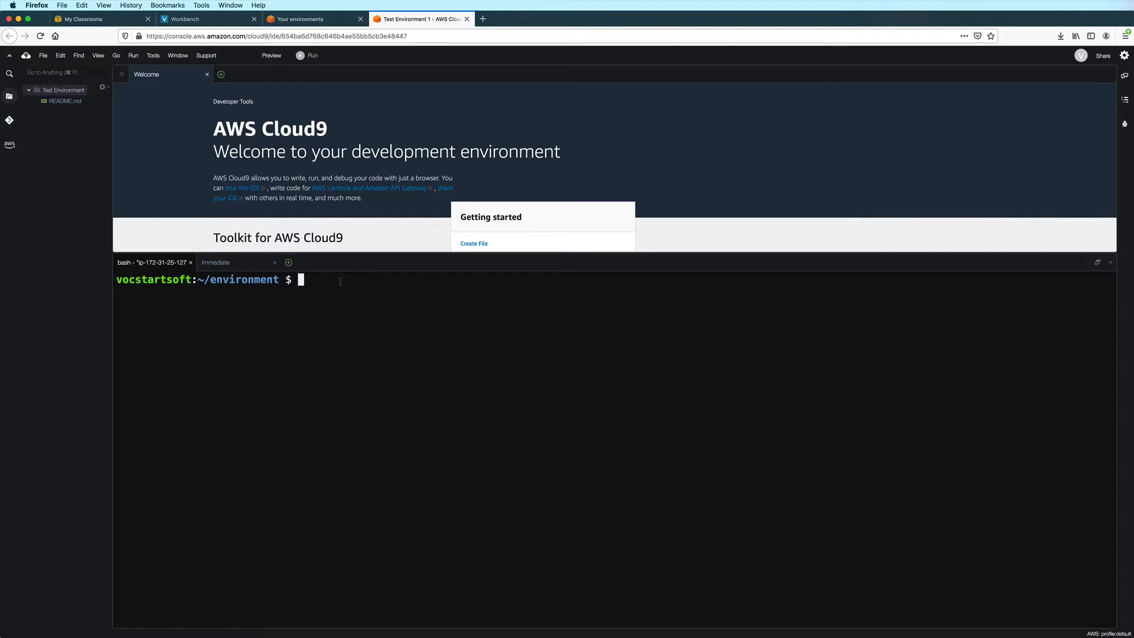
Run df -h to show the 9.7G root partition at 85% used.
type("df -h")
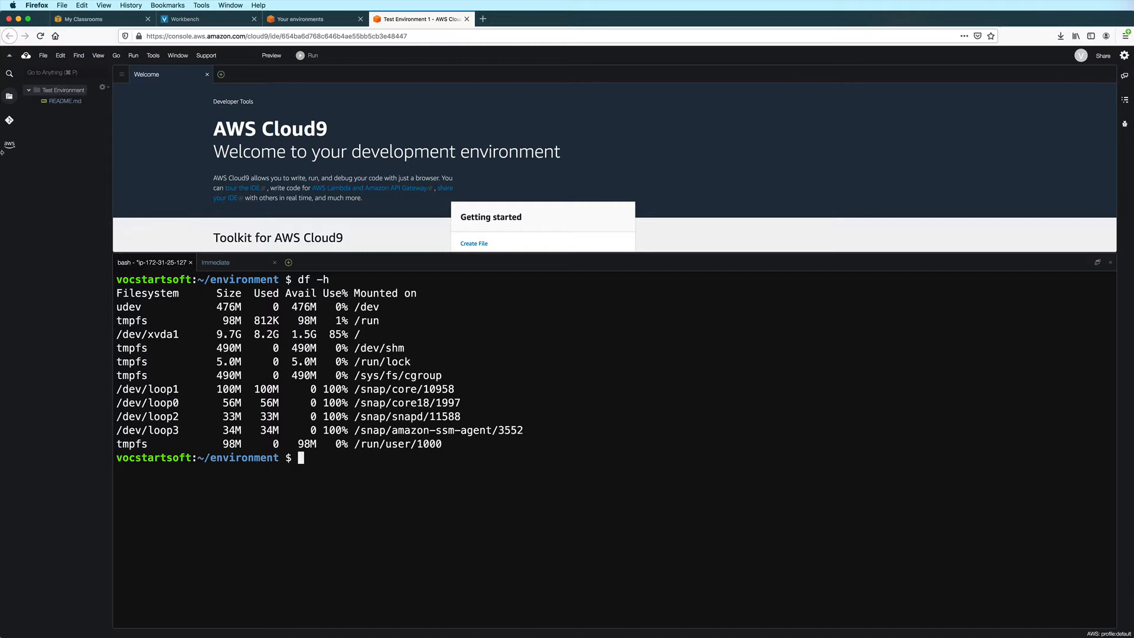
Go to the Cloud9 environments dashboard and start a console service search.
left_click(26, 55)
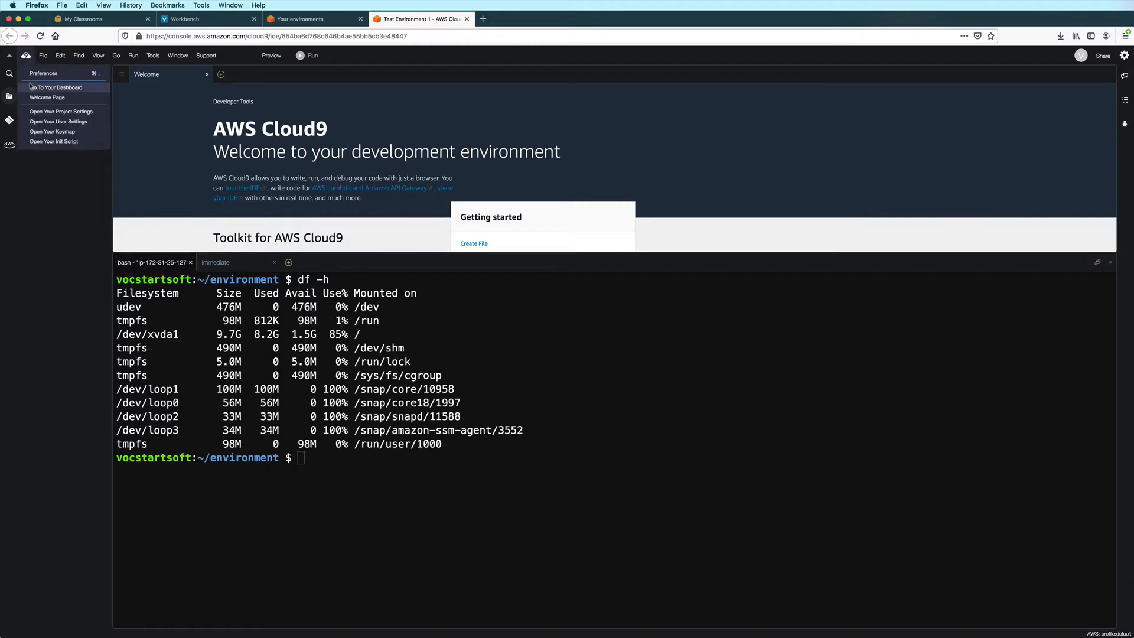
left_click(56, 87)
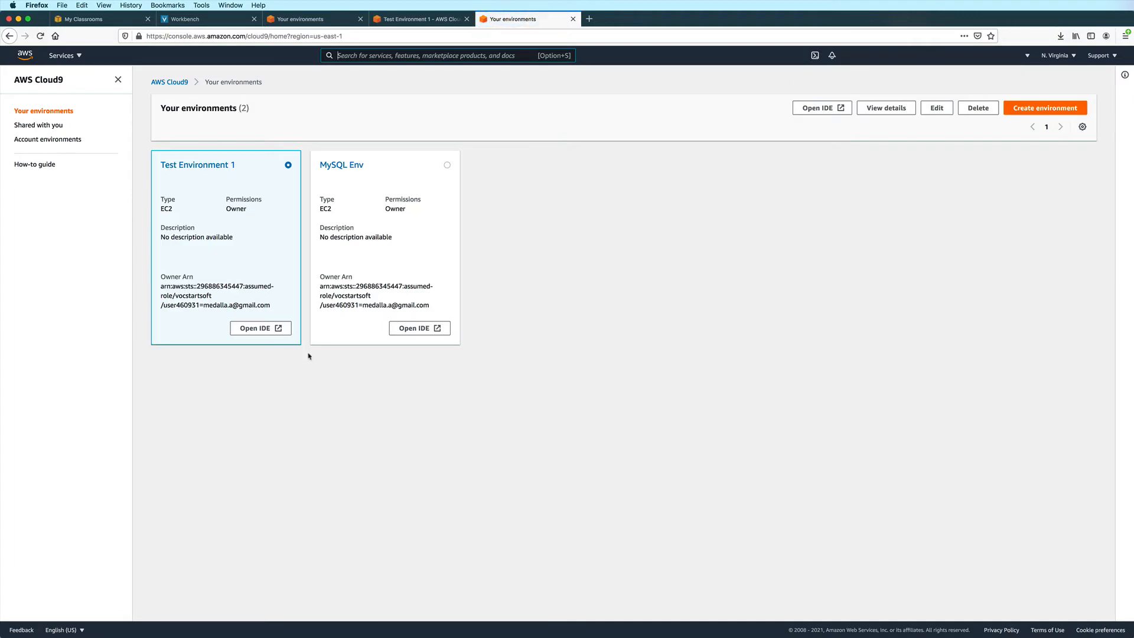
mouse_move(242, 178)
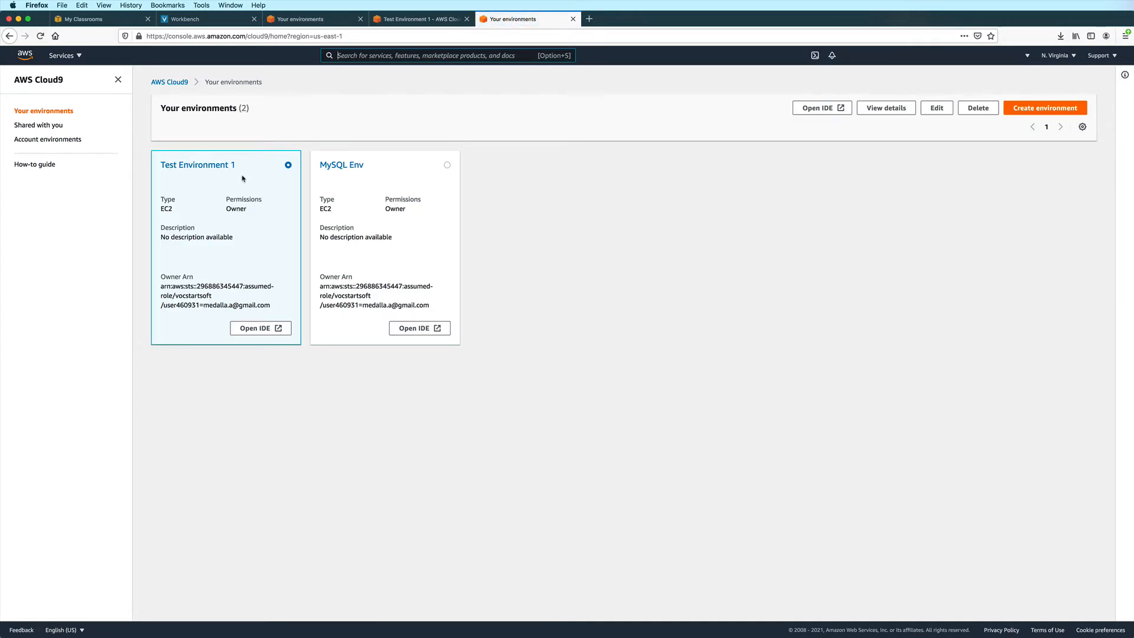
double_click(197, 164)
type("E")
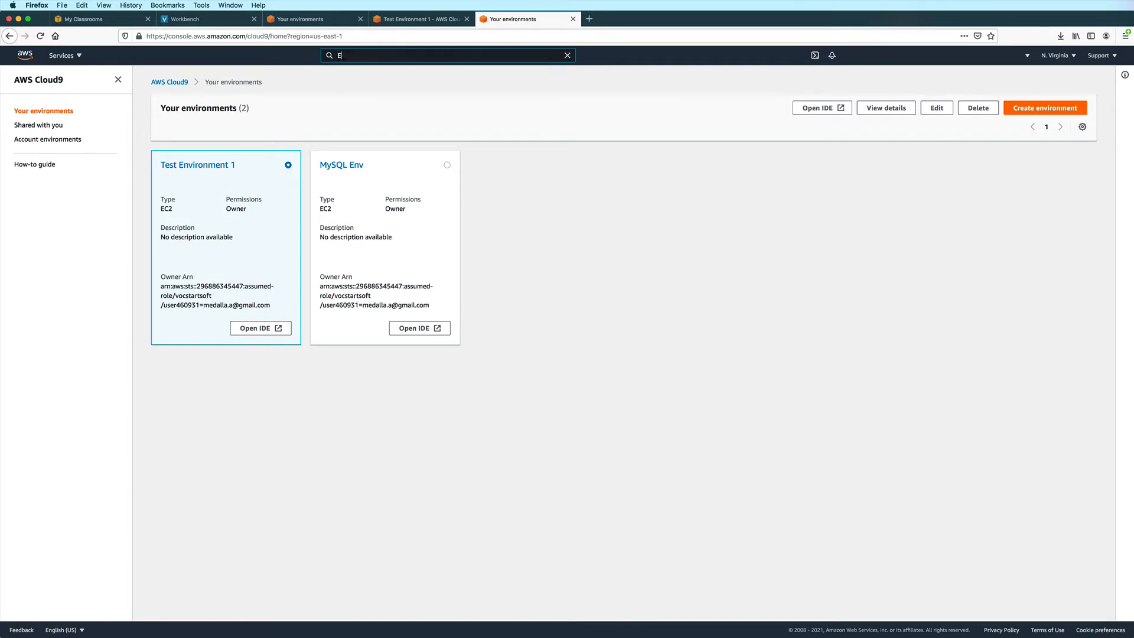
Search for EC2 and open its Instances list showing Test-Environment-1 running.
type("C2")
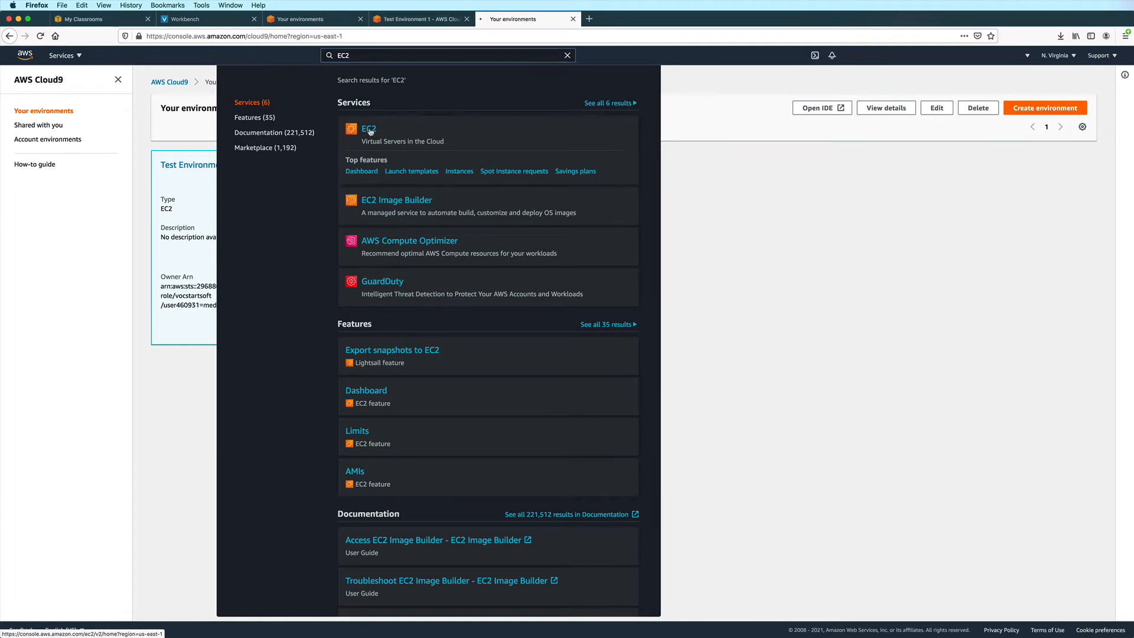
left_click(368, 128)
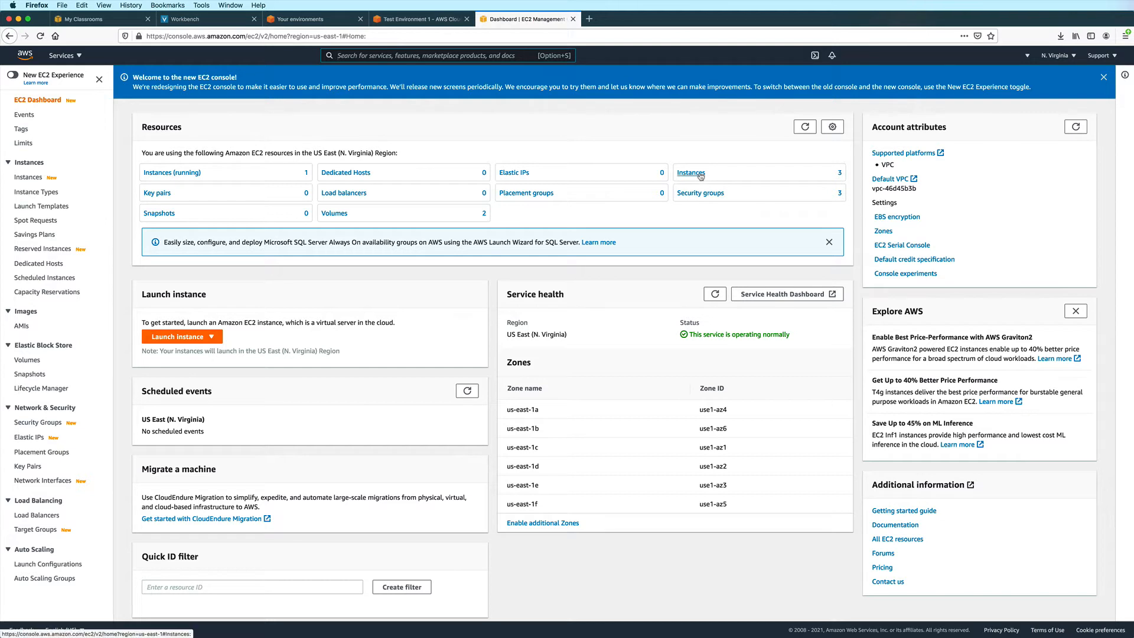
left_click(691, 172)
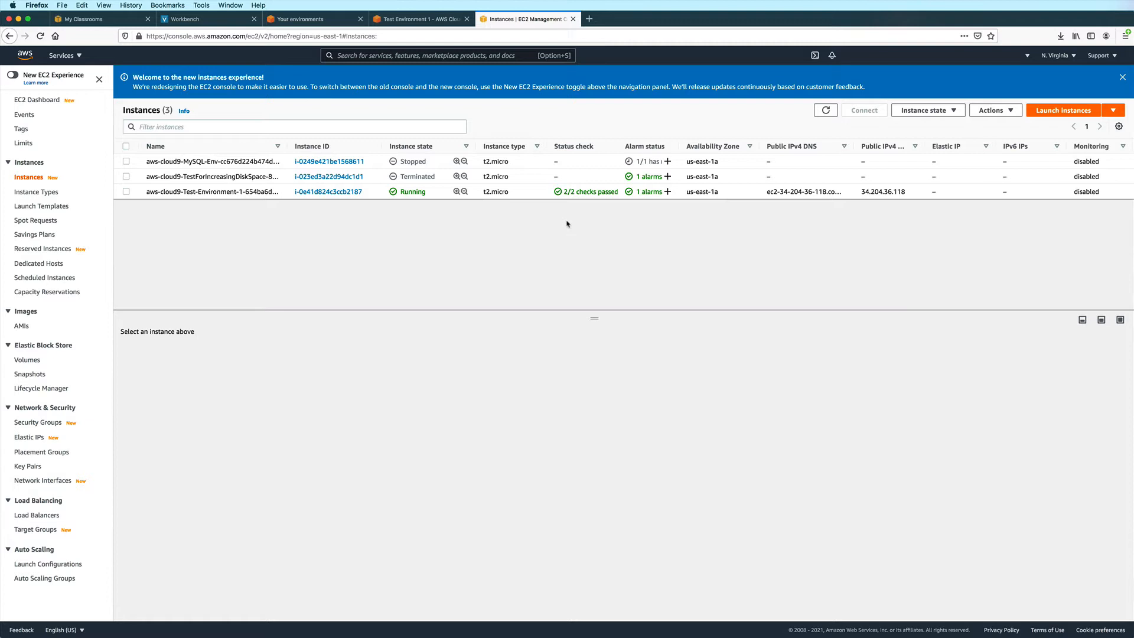
mouse_move(270, 226)
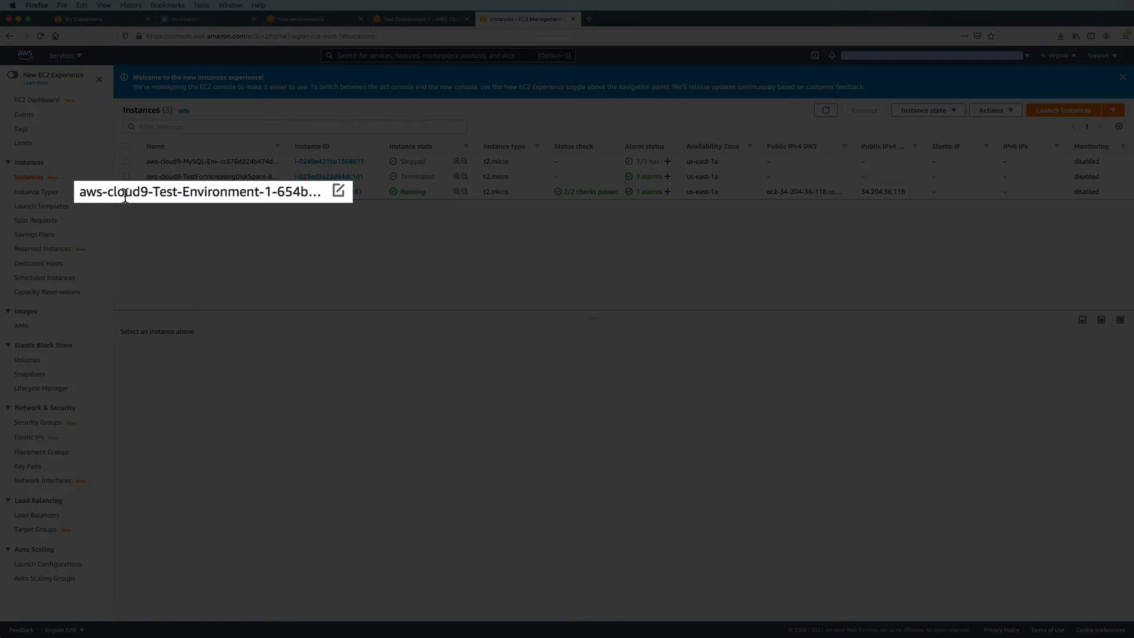
mouse_move(245, 196)
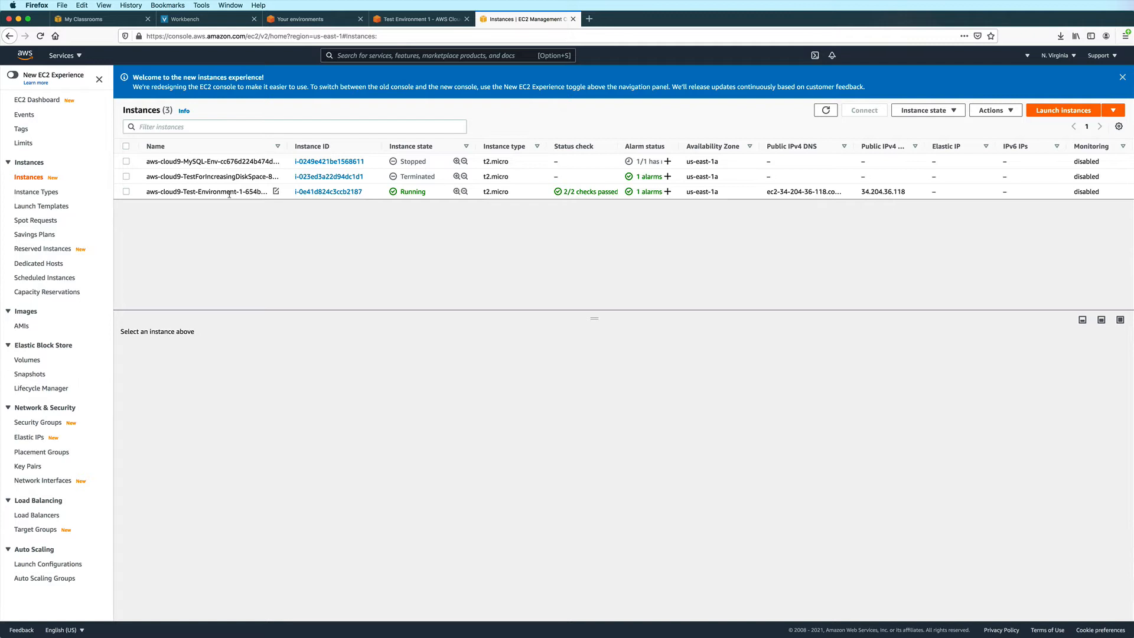
mouse_move(171, 200)
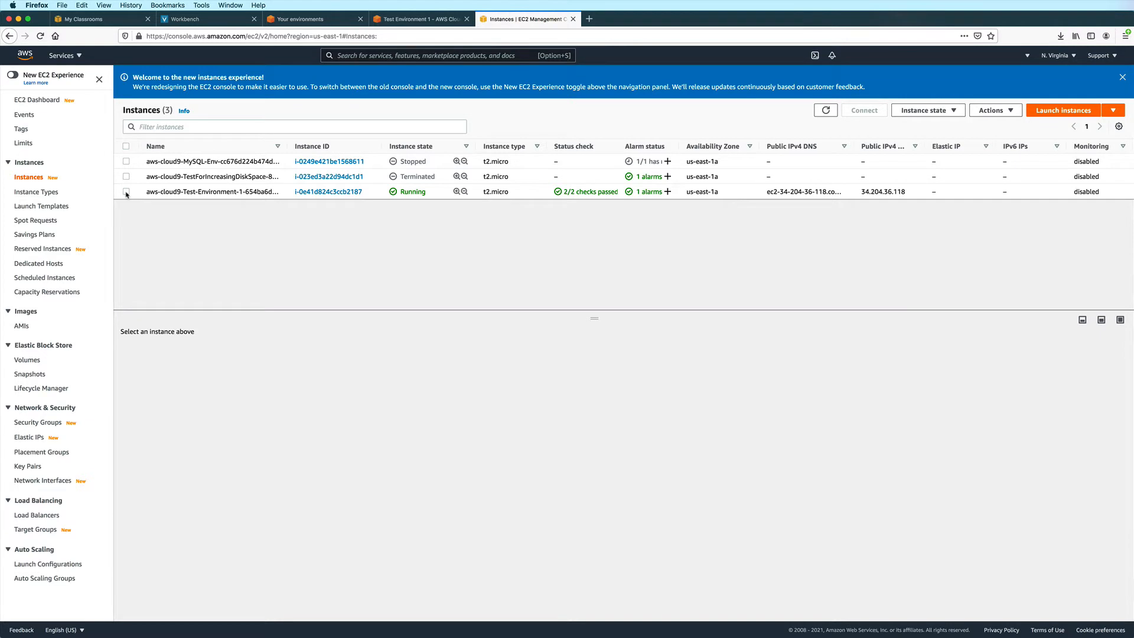
Select Test-Environment-1 and open its 10 GiB root volume from the Storage details.
left_click(126, 191)
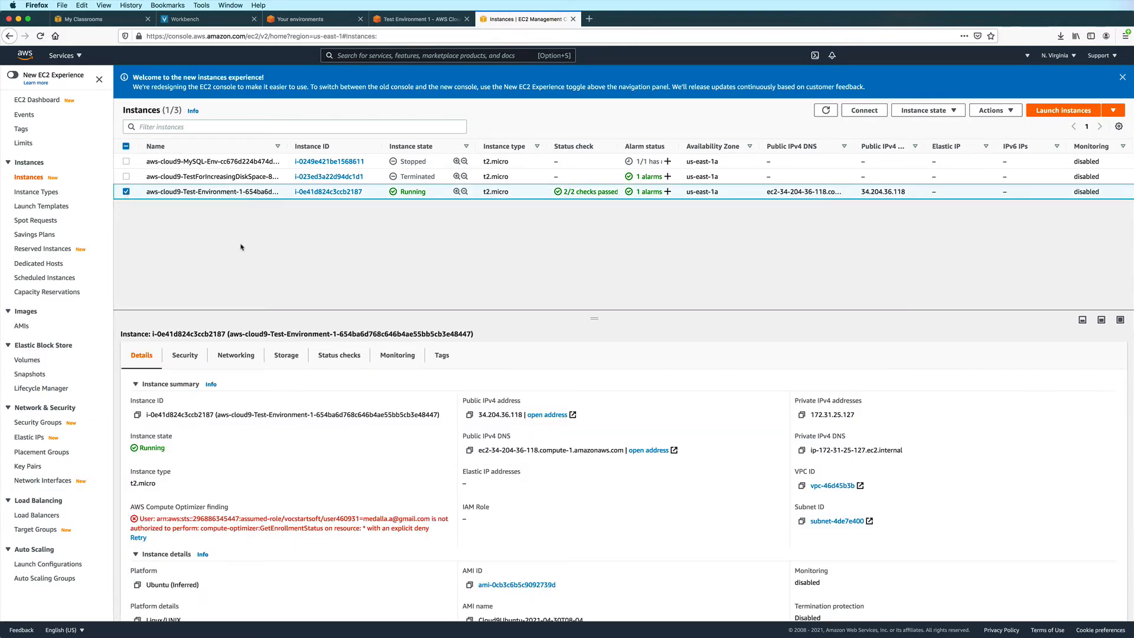
mouse_move(340, 406)
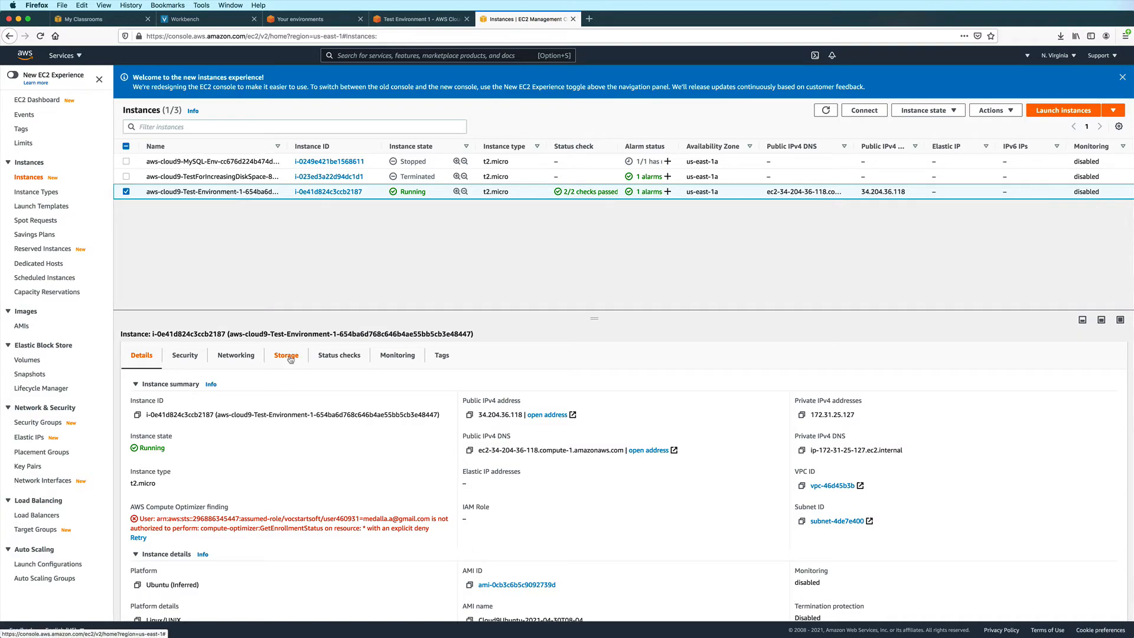
left_click(285, 355)
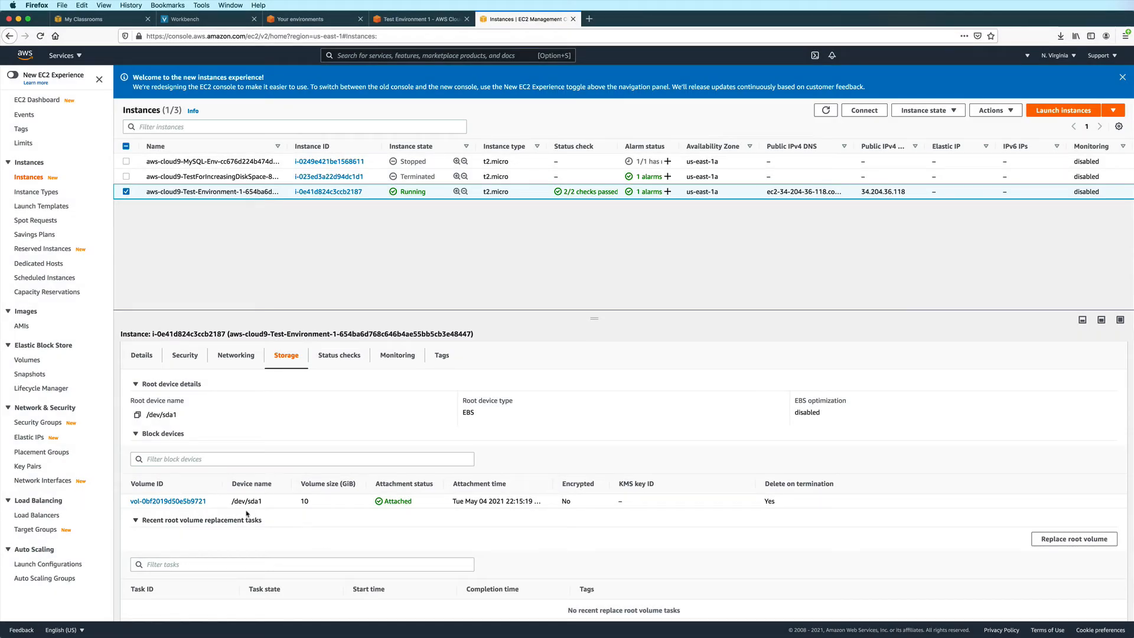
mouse_move(168, 500)
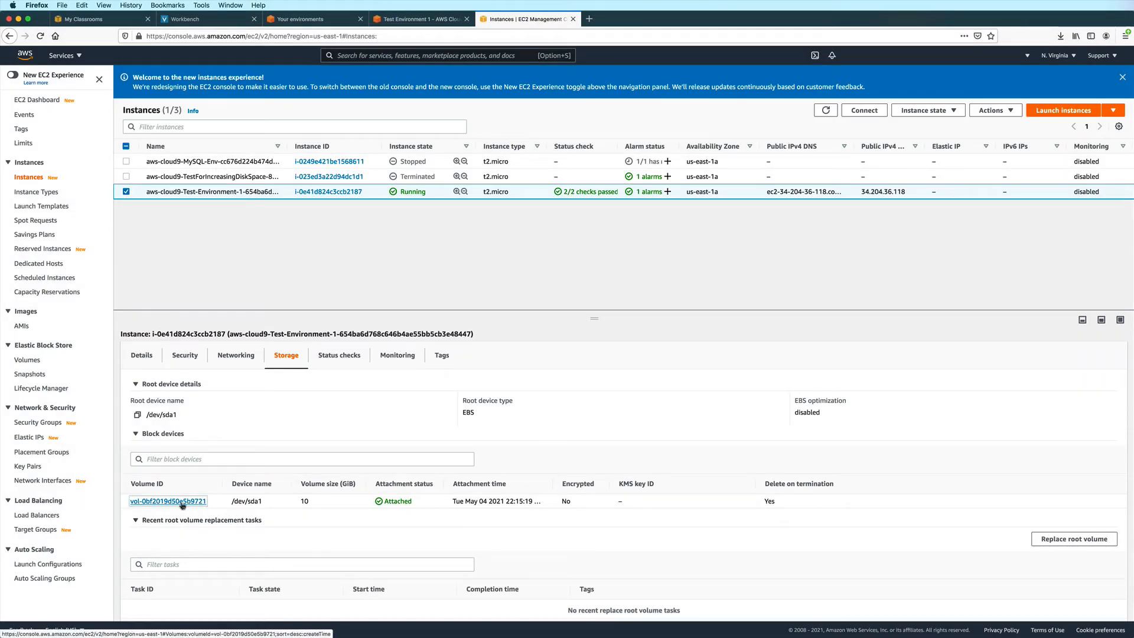
left_click(168, 500)
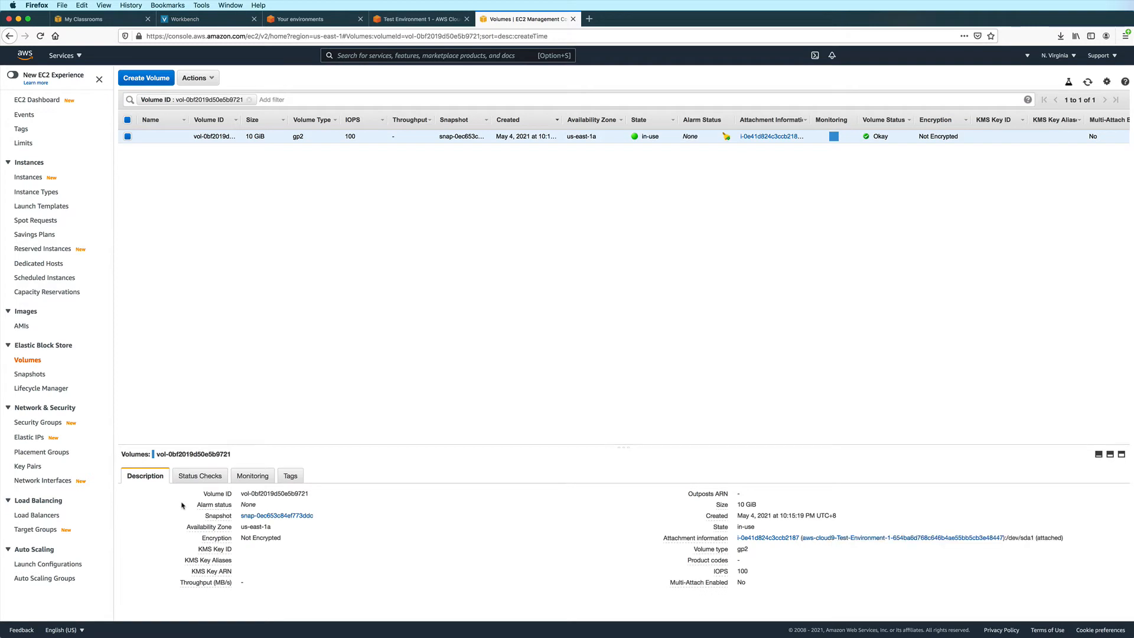
mouse_move(374, 397)
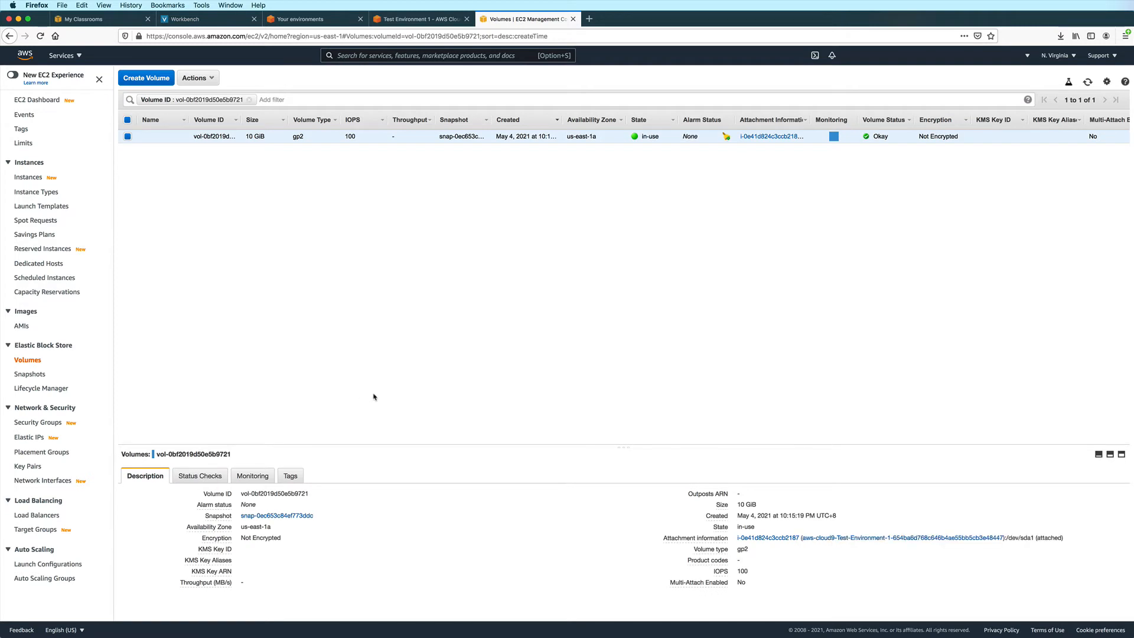
Select the 10 GiB volume and open Modify Volume to enter size 30.
left_click(128, 136)
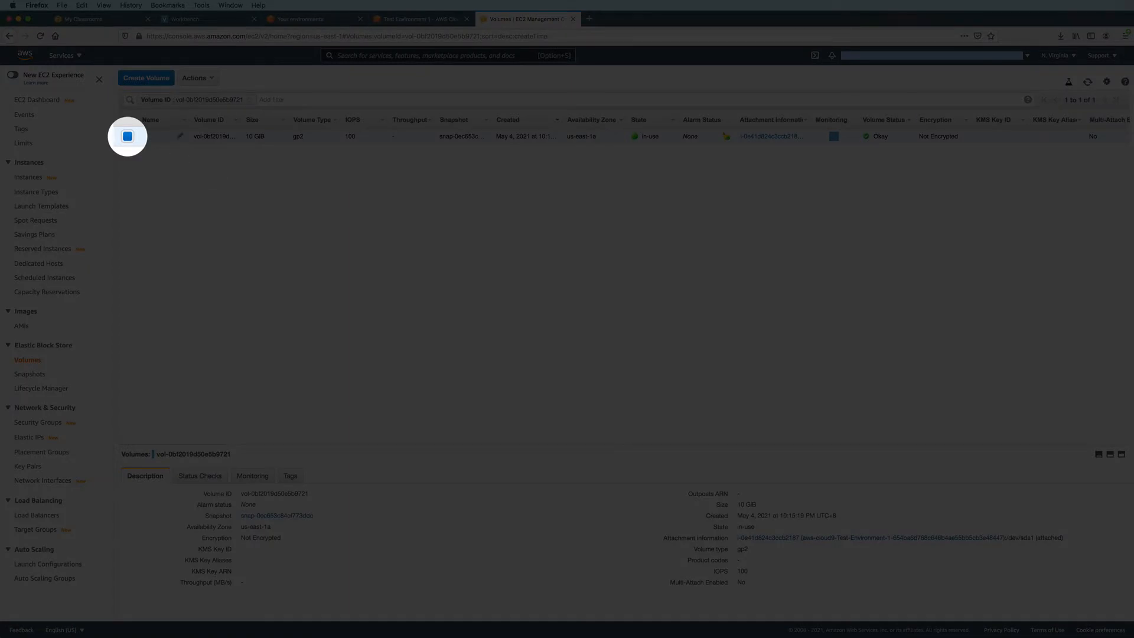
left_click(196, 77)
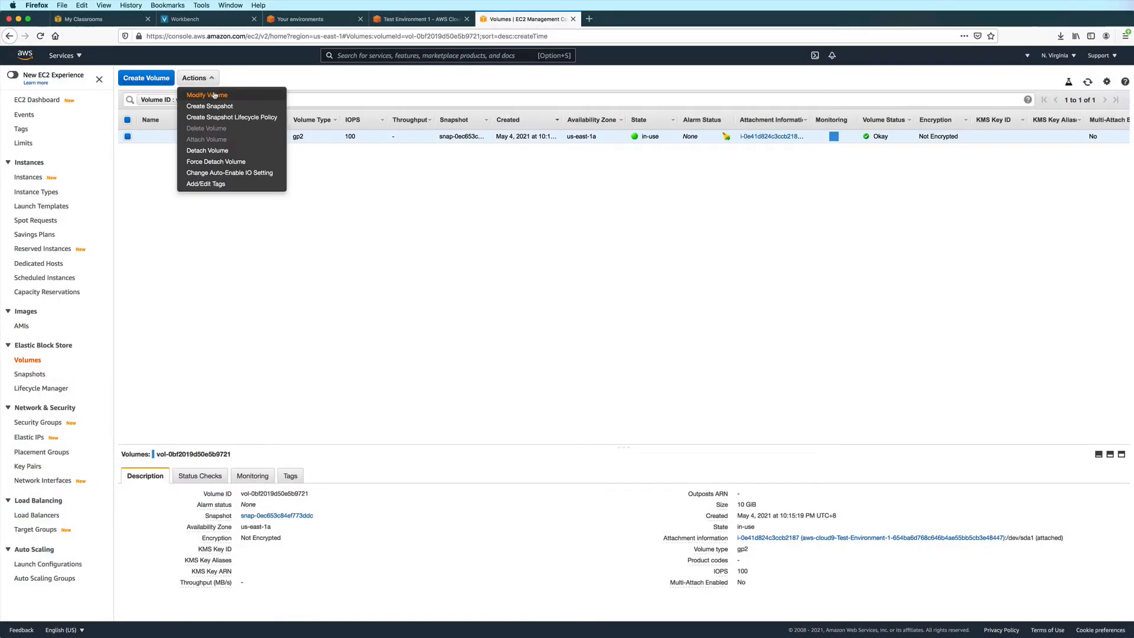
left_click(208, 95)
type("30")
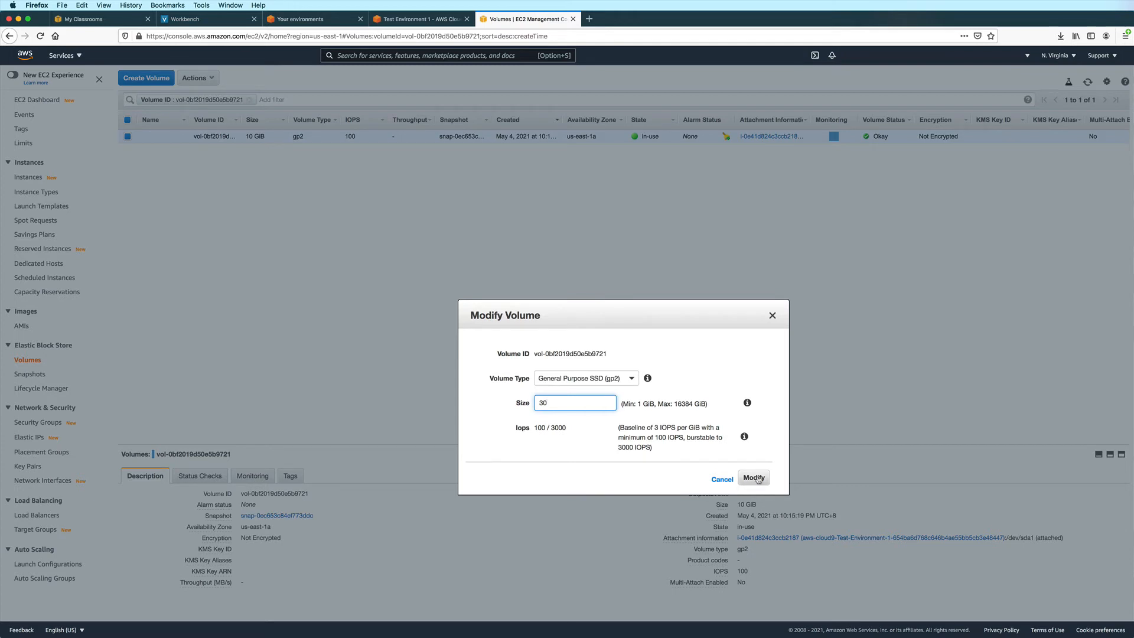
Submit and confirm the 30 GiB modification, then close the success dialog.
left_click(753, 477)
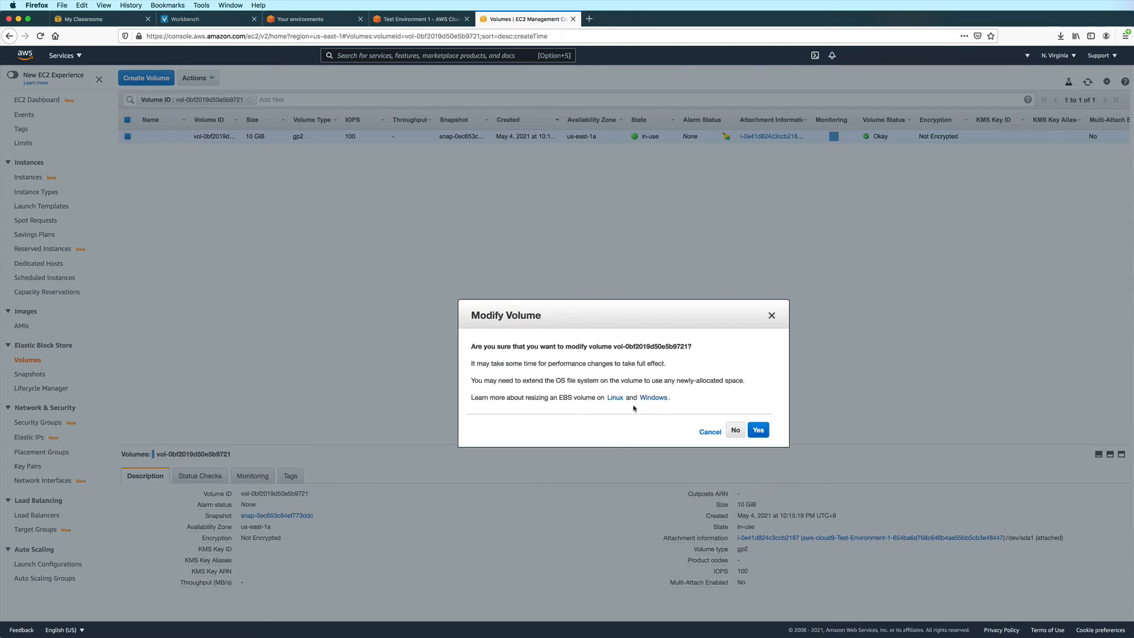
mouse_move(573, 382)
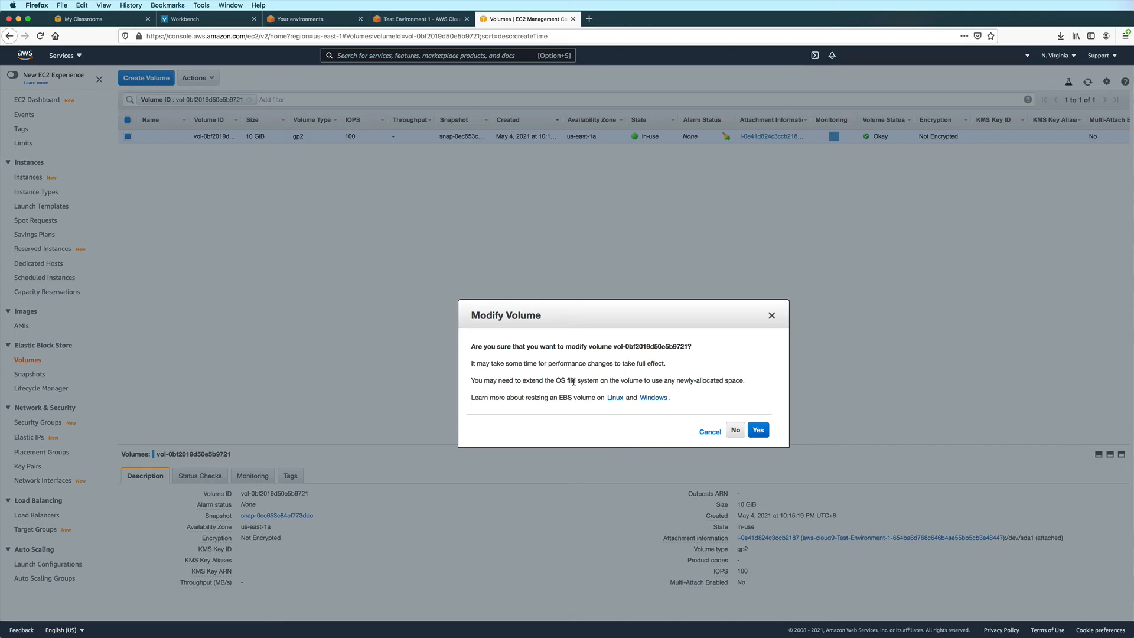
mouse_move(578, 390)
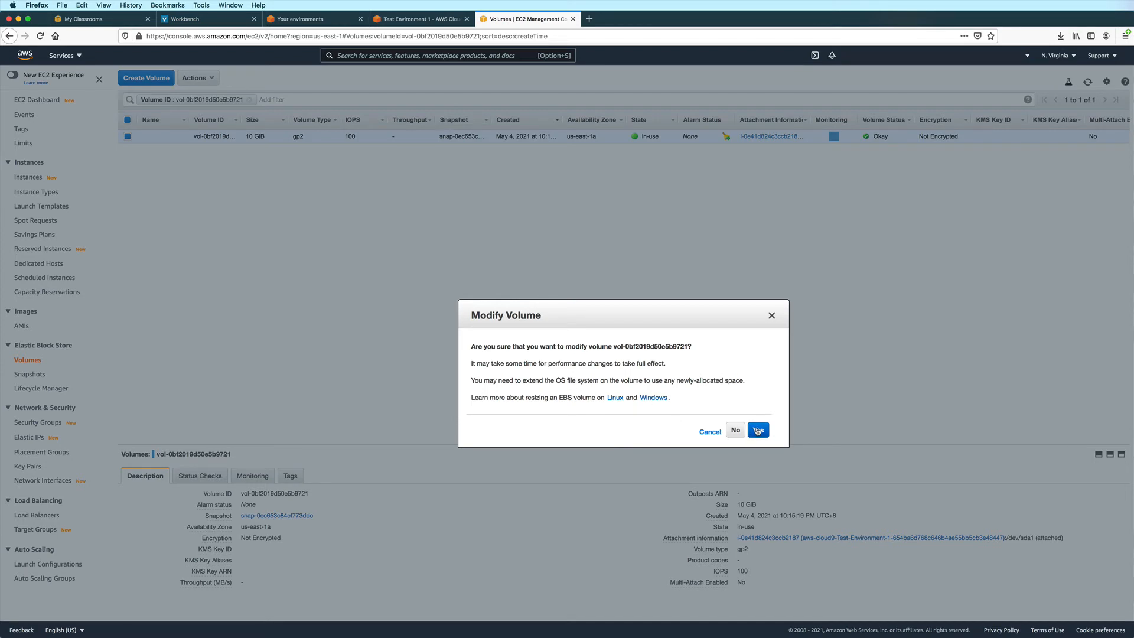
left_click(757, 429)
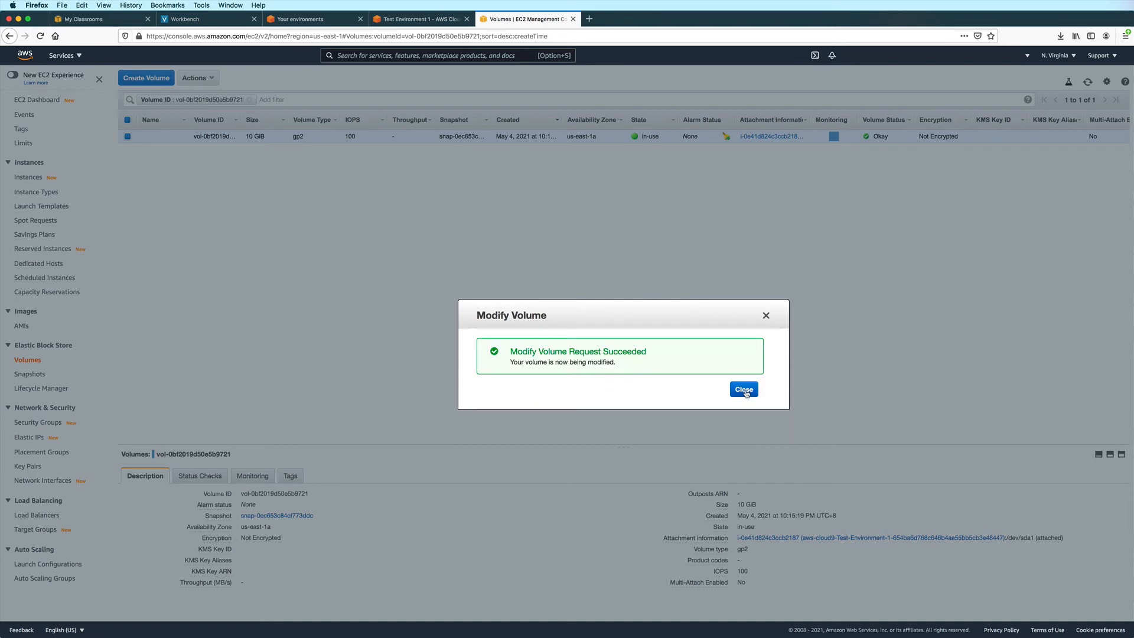
left_click(743, 389)
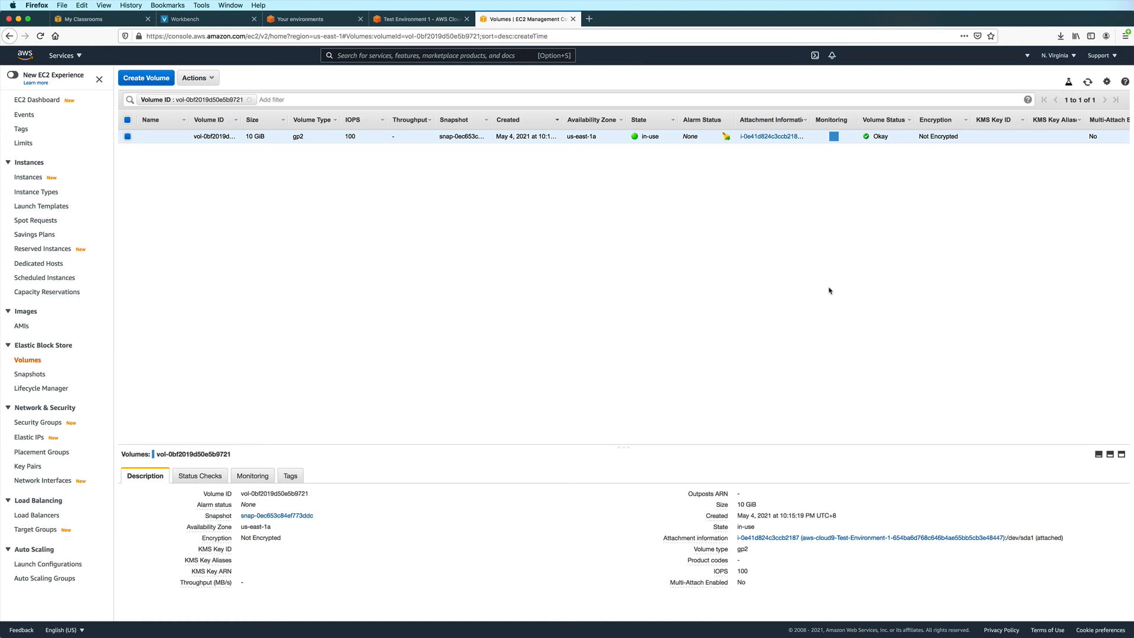
mouse_move(1087, 81)
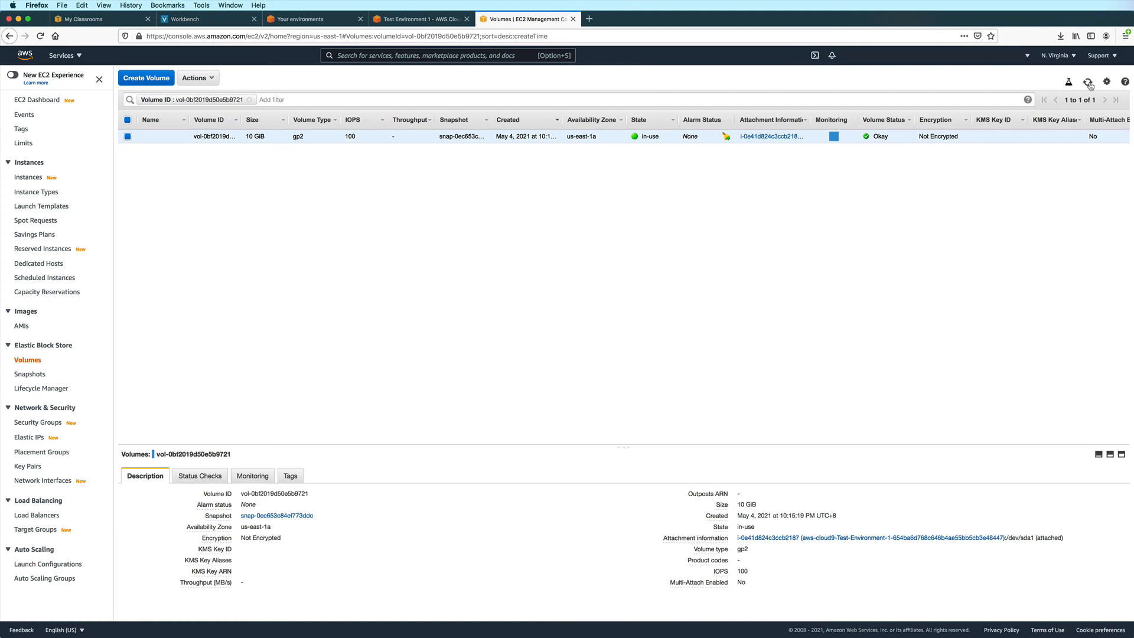
mouse_move(1086, 81)
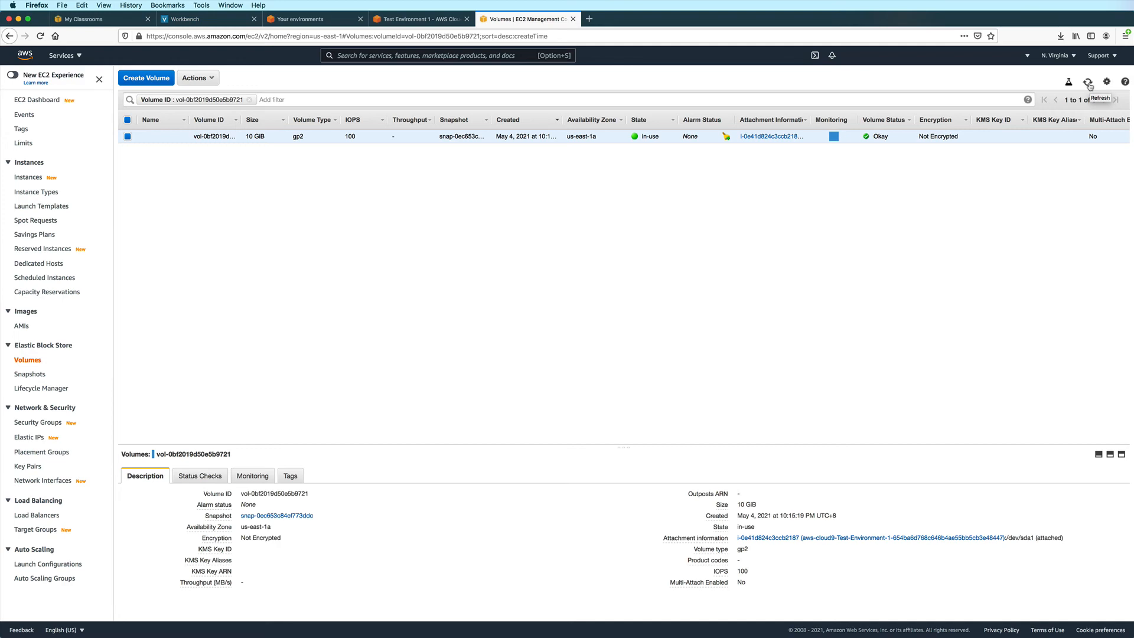
Refresh the volumes table to see 30 GiB optimizing, then return to Cloud9.
left_click(1086, 81)
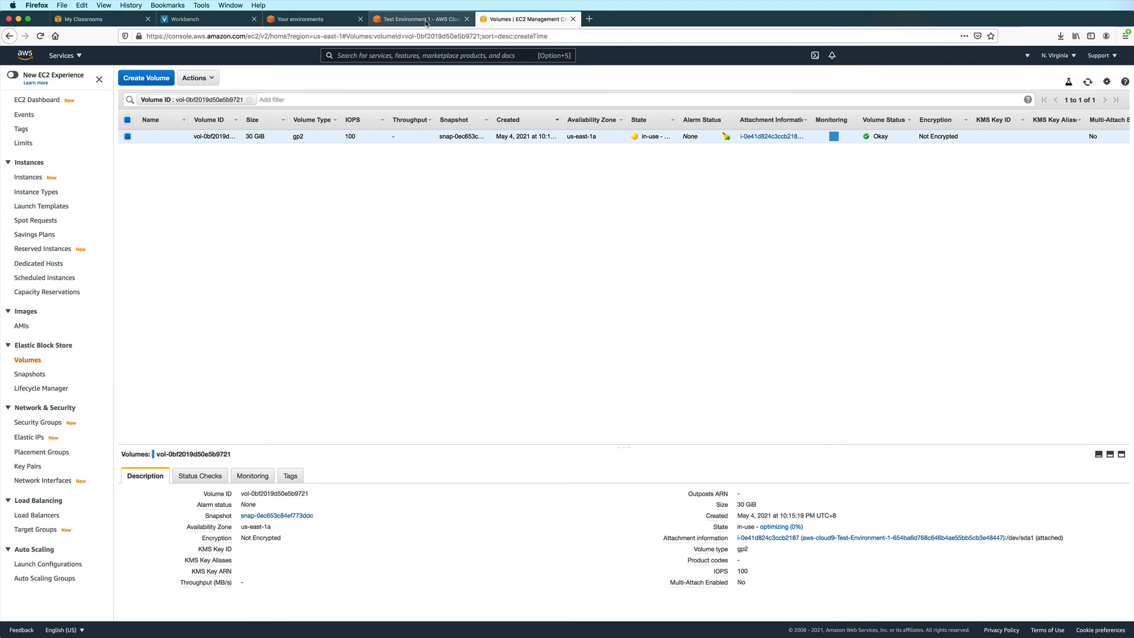
left_click(419, 18)
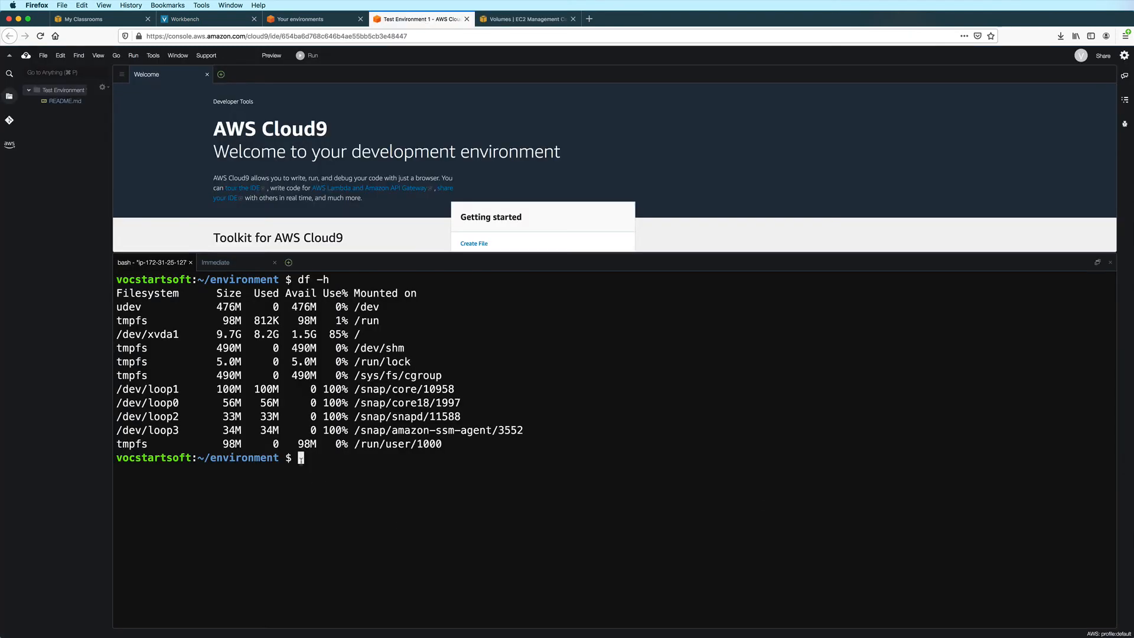
Run sudo poweroff to restart the Cloud9 instance.
type("sudo")
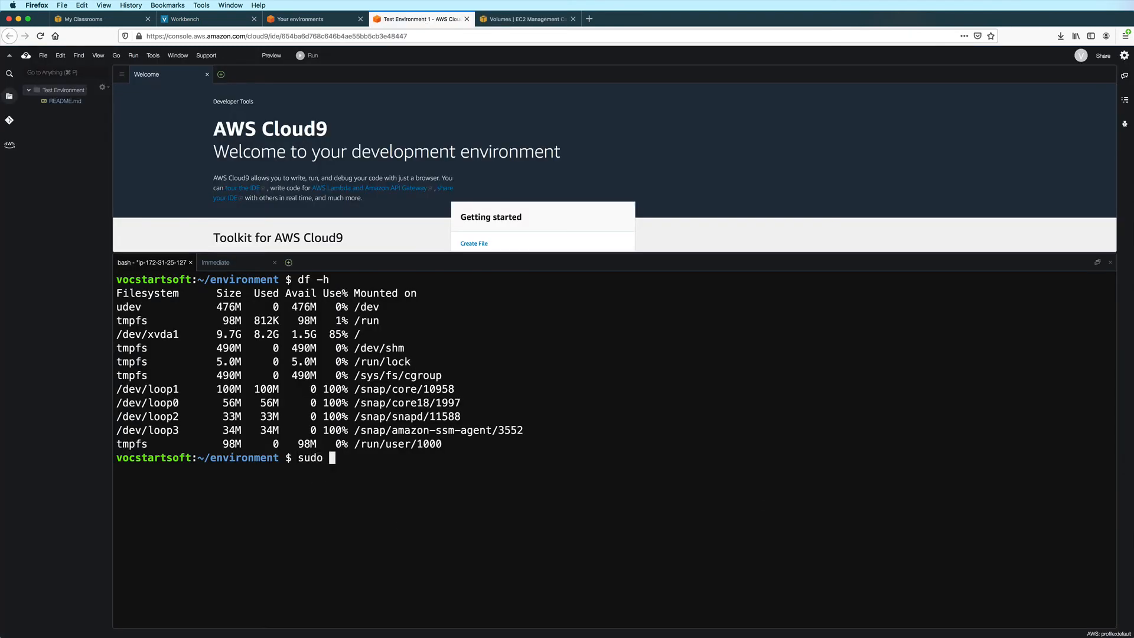
type("powerof")
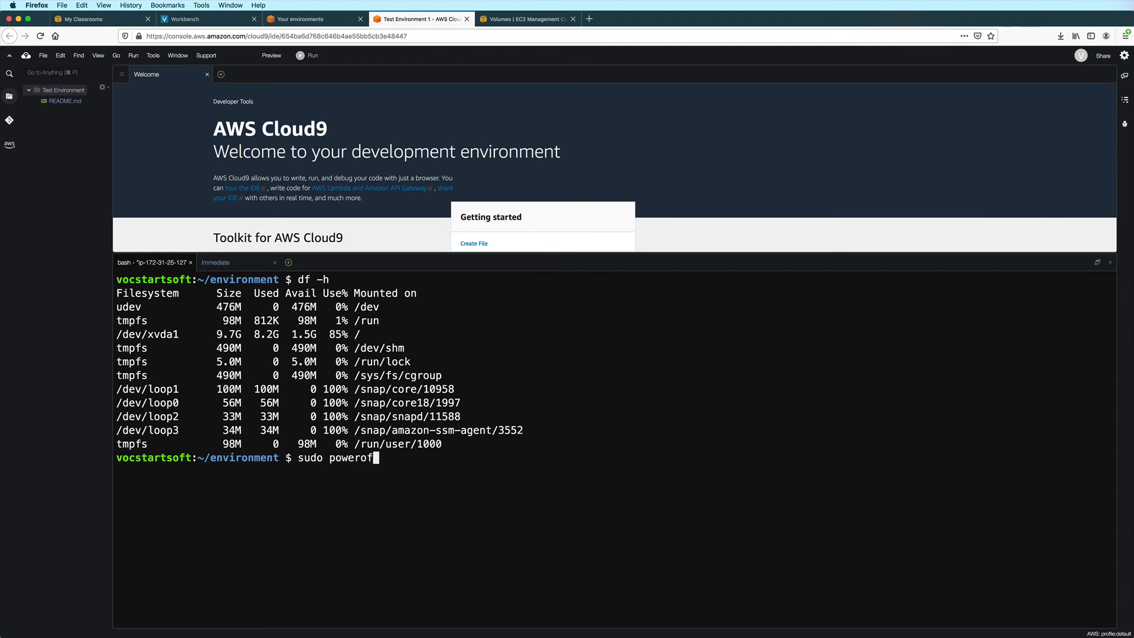
key("Return")
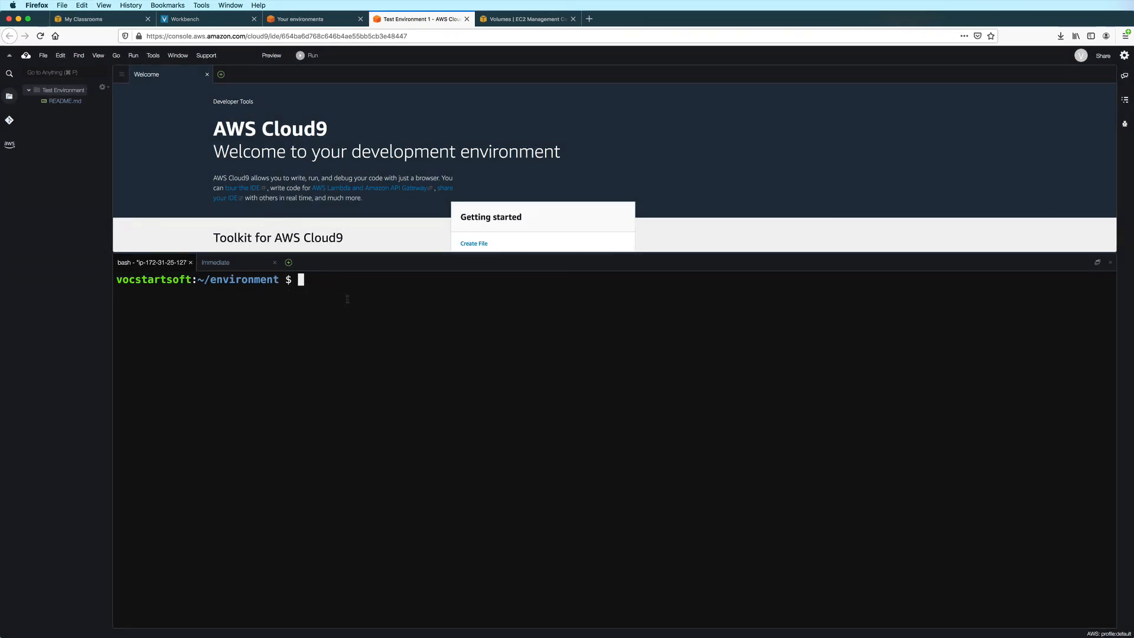
Run df -h, showing /dev/xvda1 at 30G with 29% used.
type("df -h")
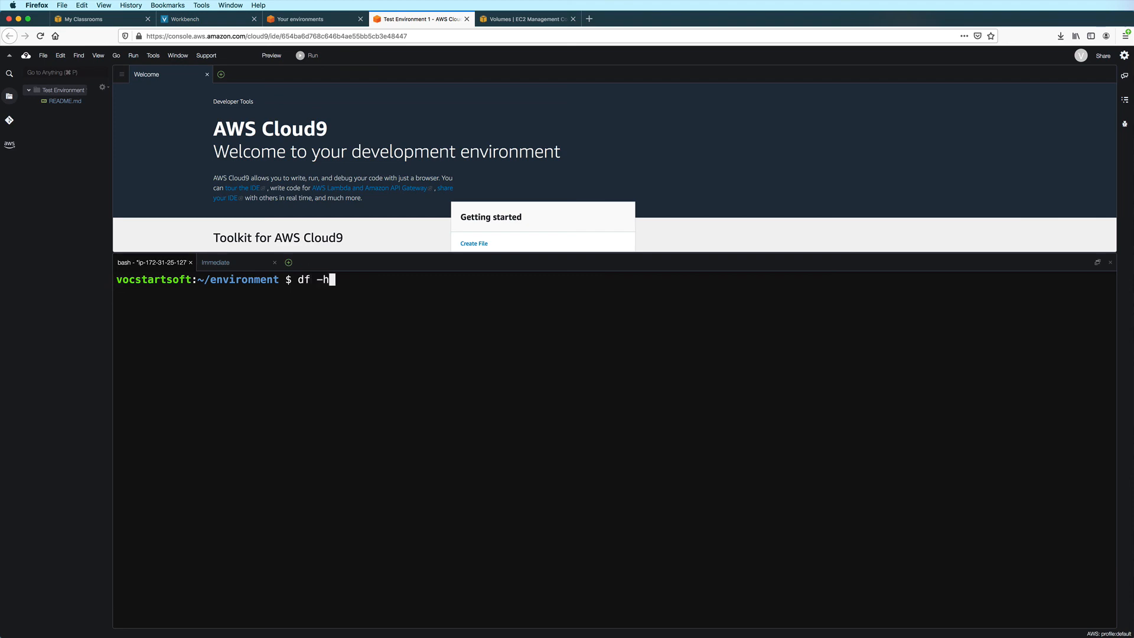
key("Return")
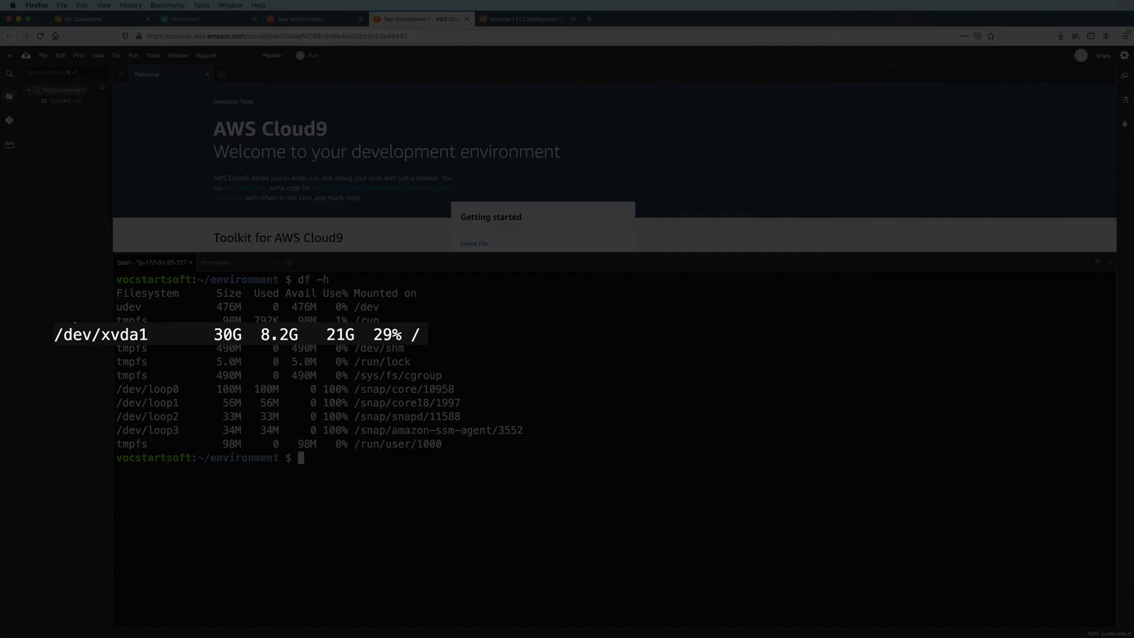